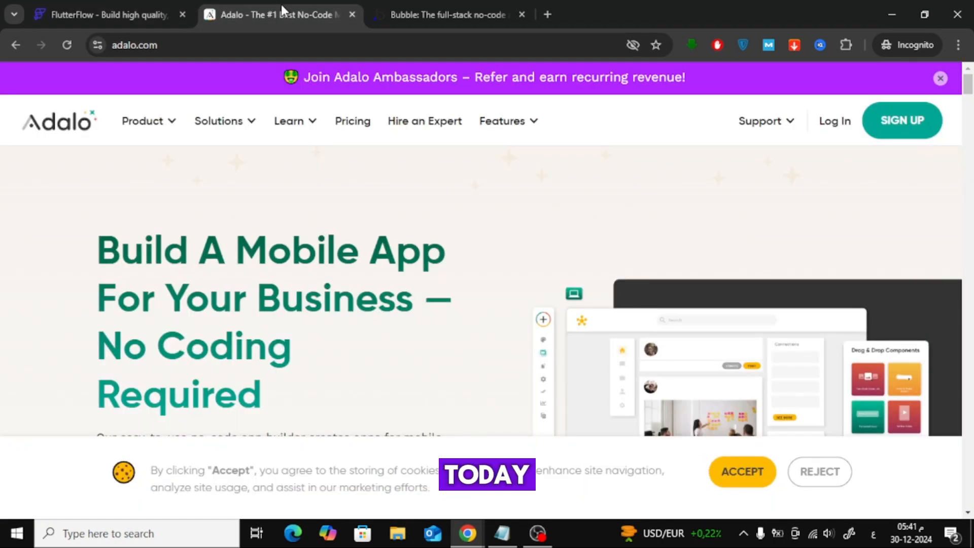
- Flip through the Bubble and FlutterFlow tabs, landing on FlutterFlow's app-builder preview
left_click(447, 14)
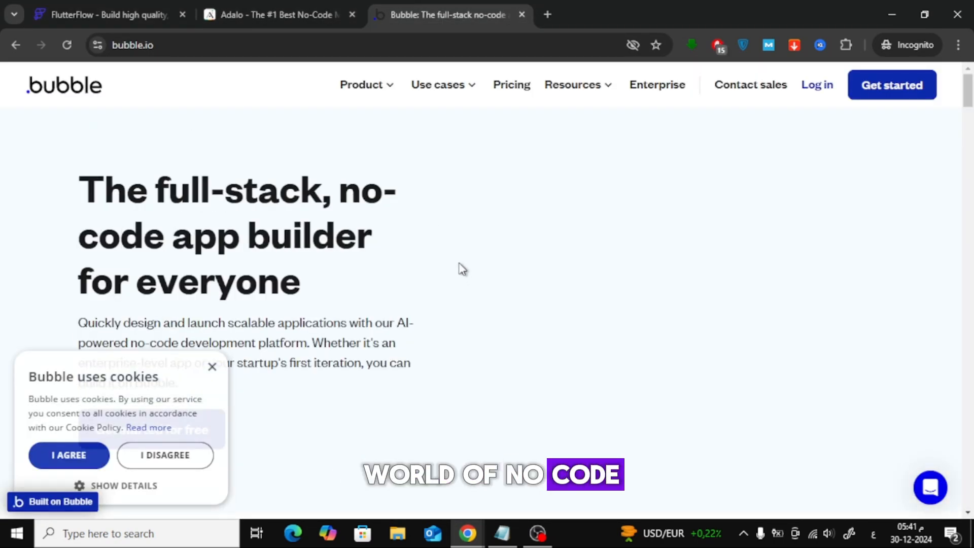
left_click(106, 14)
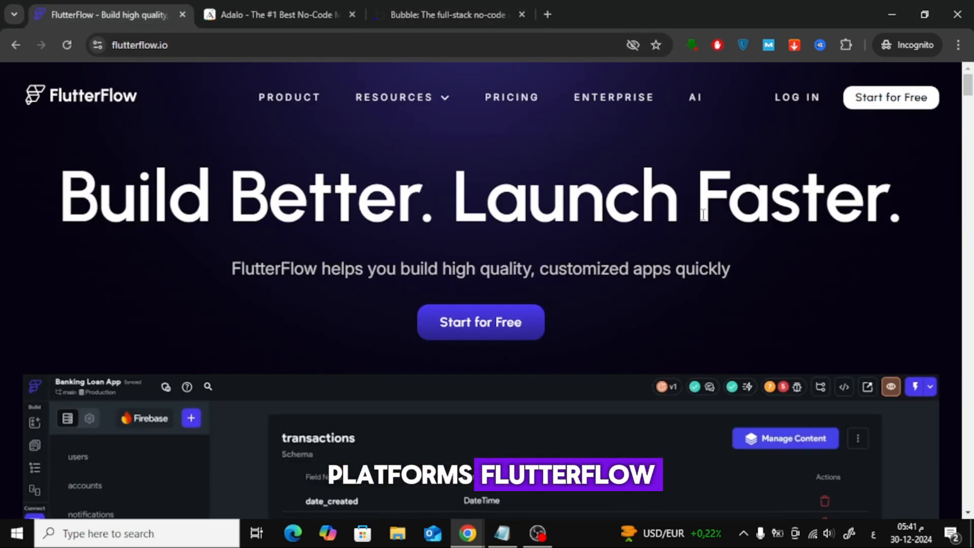
scroll("down", 3)
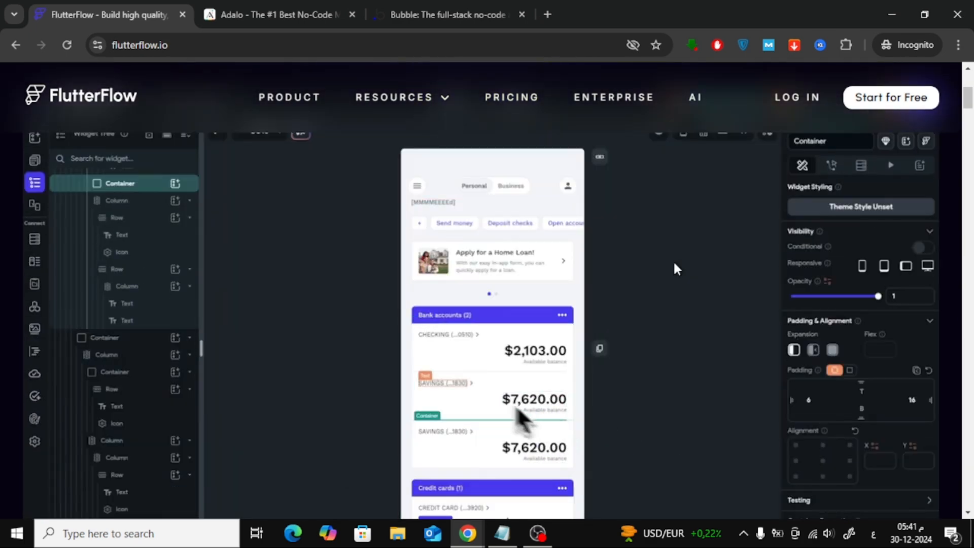
- Show Adalo's Design/Build/Publish/Grow section about publishing once to all platforms
left_click(281, 14)
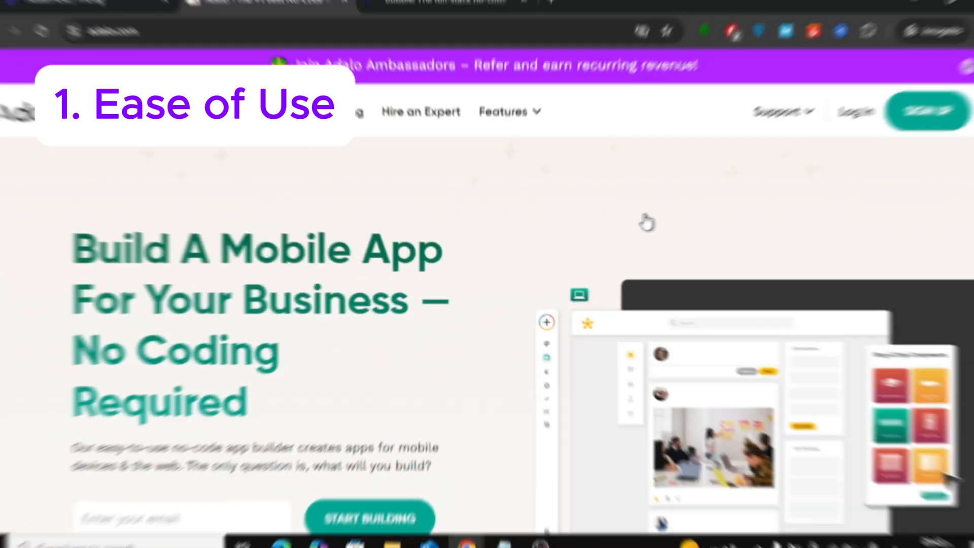
scroll("down", 3)
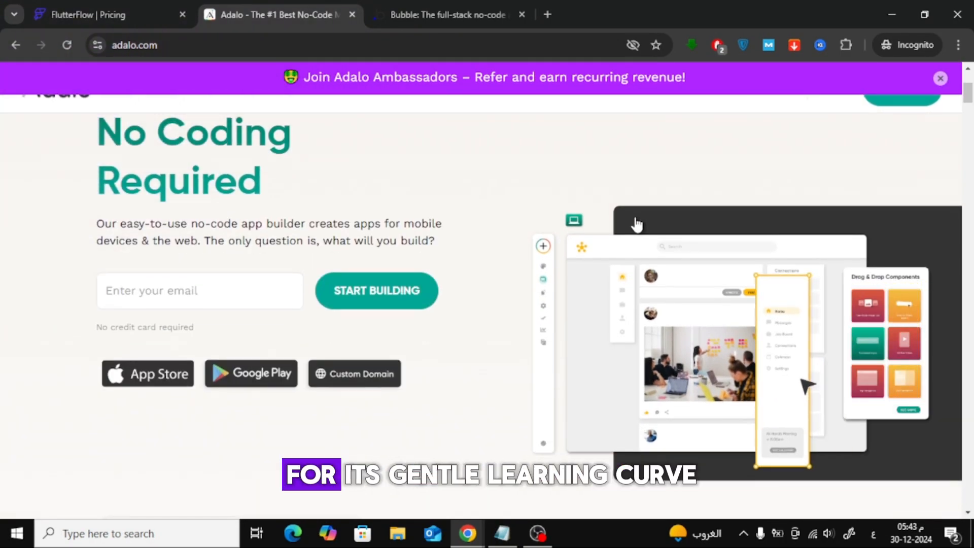
scroll("down", 3)
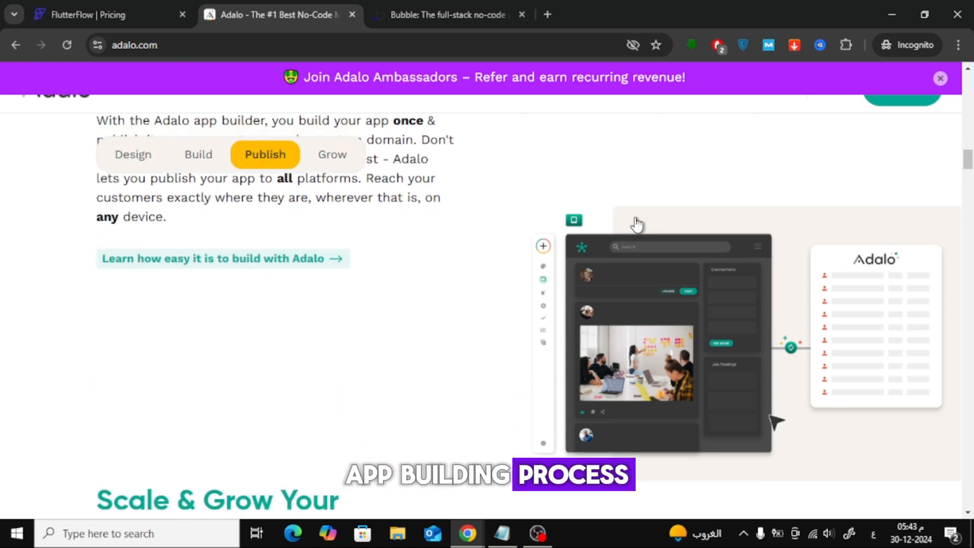
- View FlutterFlow's Firebase schema and widget-tree demo, then move on to Bubble's site
left_click(105, 14)
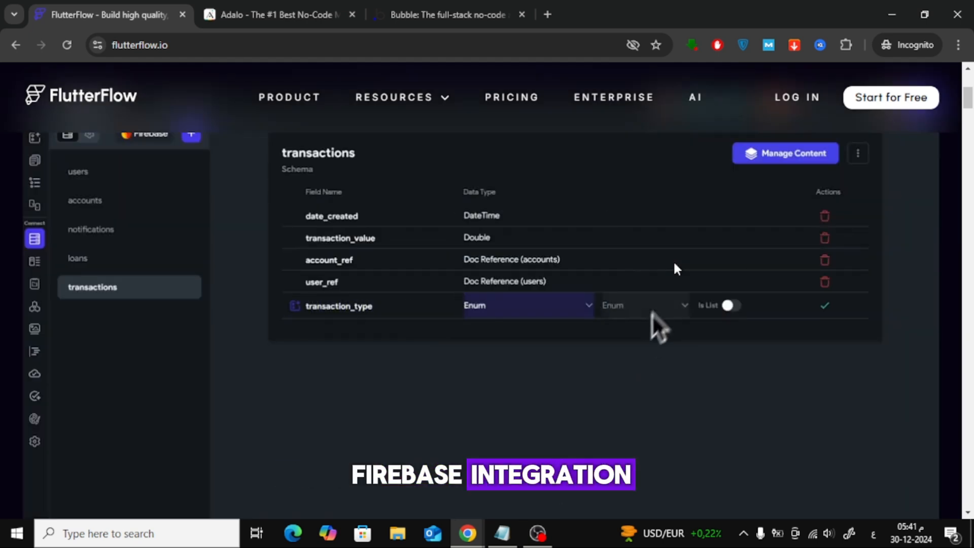
left_click(35, 350)
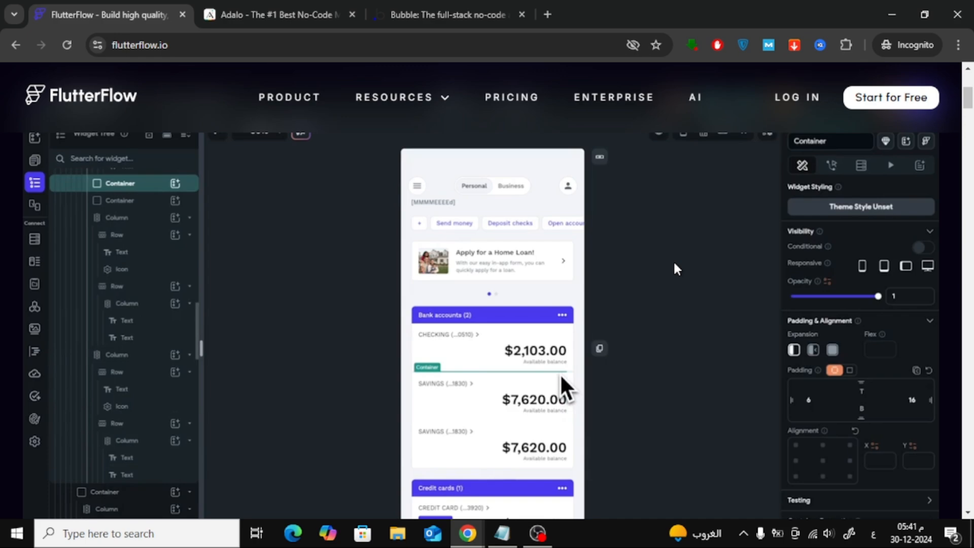
left_click(448, 14)
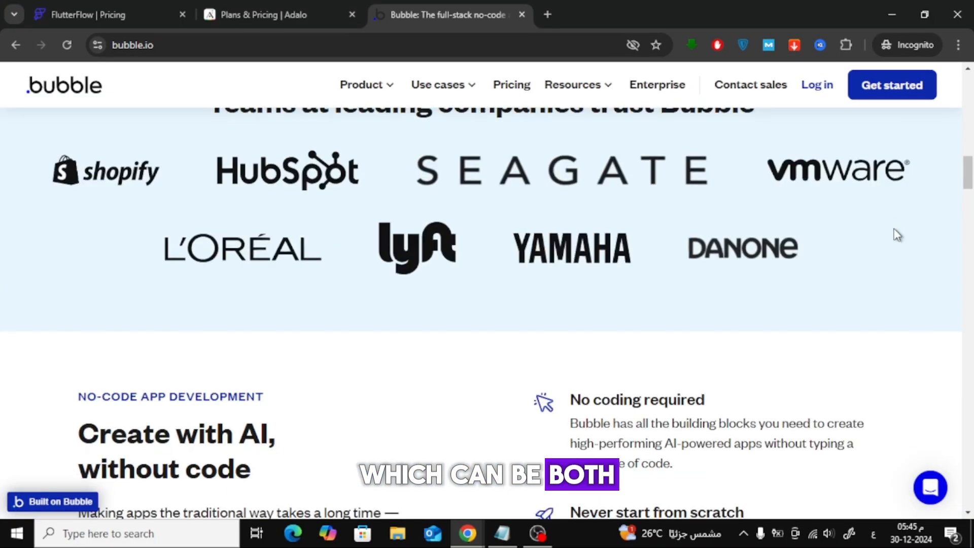
- Browse Bubble's feature cards on any-screen design, teamwork, security and hosting
scroll("down", 3)
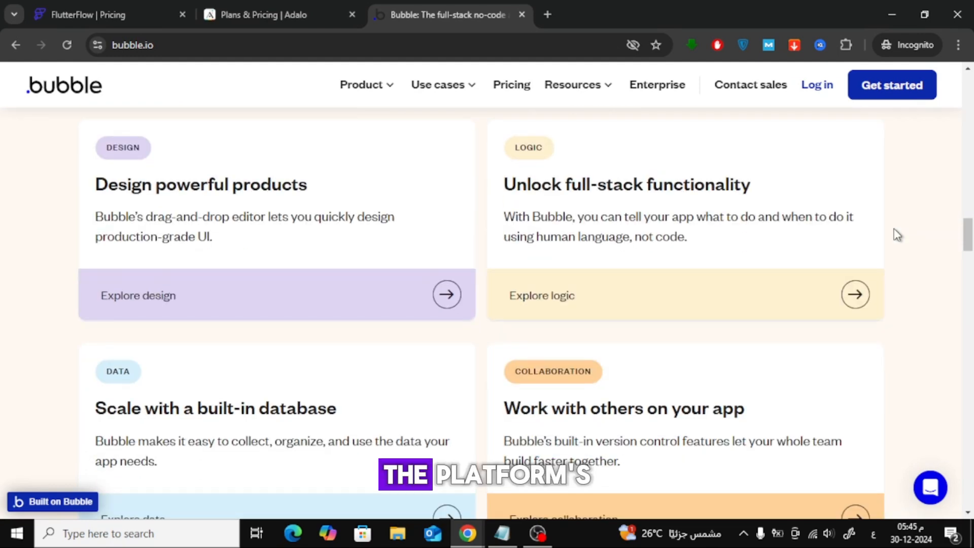
scroll("down", 3)
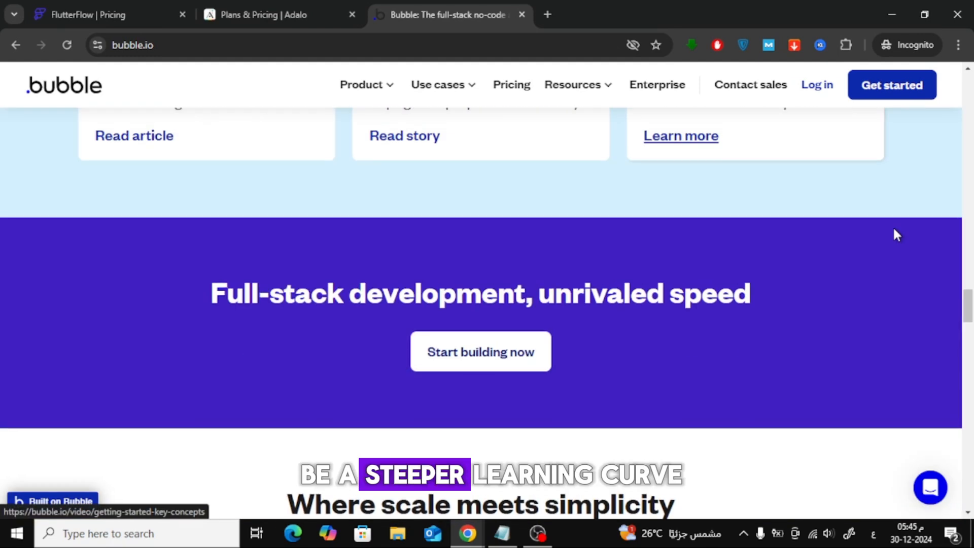
scroll("up", 3)
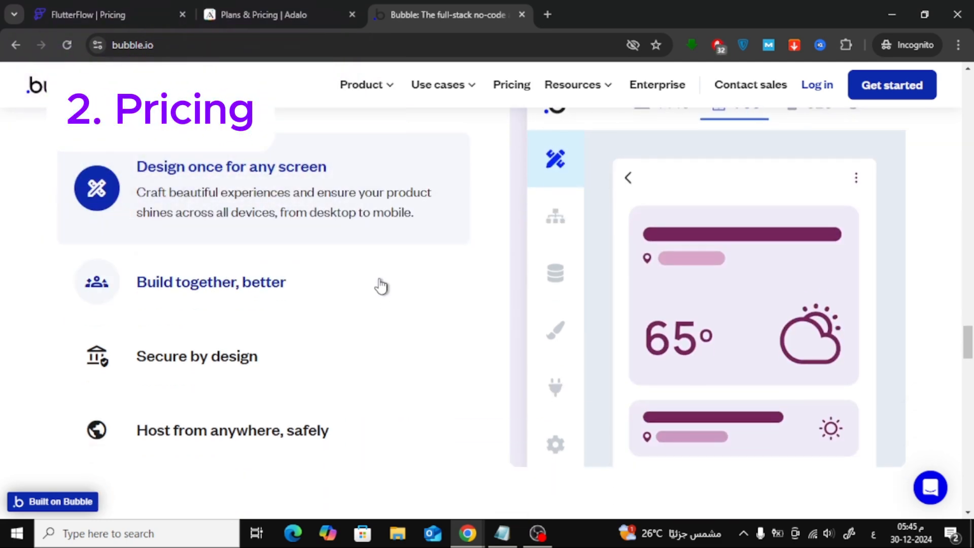
- Show Adalo's Free, Starter $36, Professional $52 and Team $160 plan cards
left_click(280, 14)
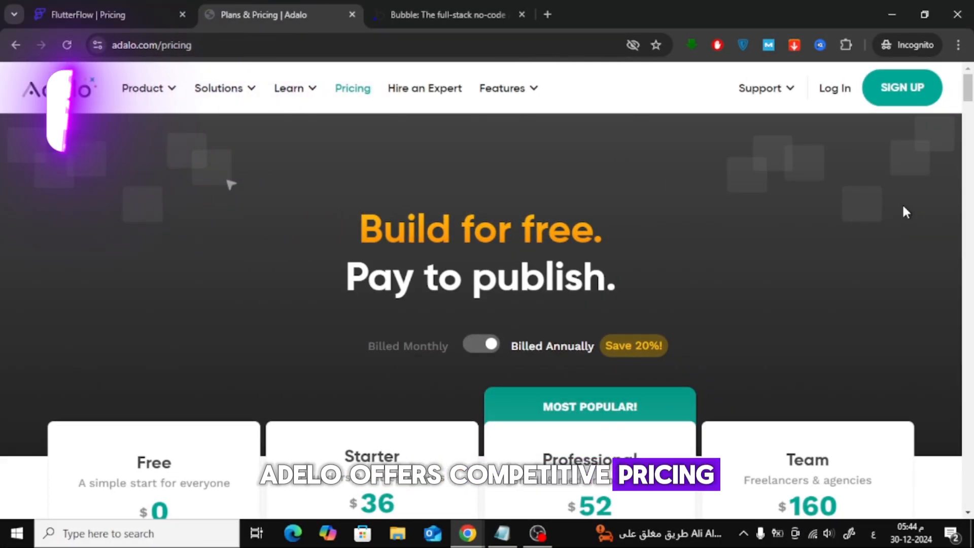
scroll("down", 3)
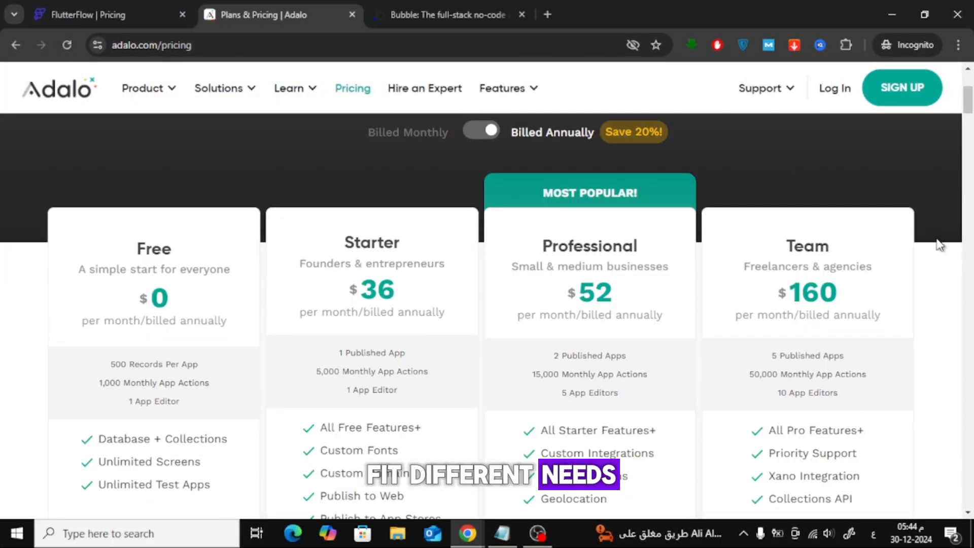
scroll("down", 3)
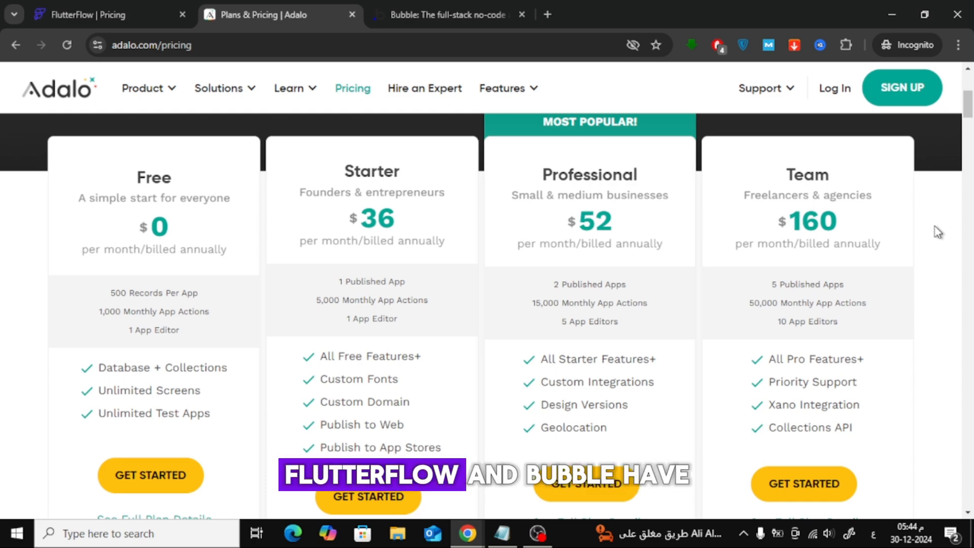
- Show FlutterFlow's Free, Standard $24, Pro and Teams $56 tiers with their features
left_click(93, 14)
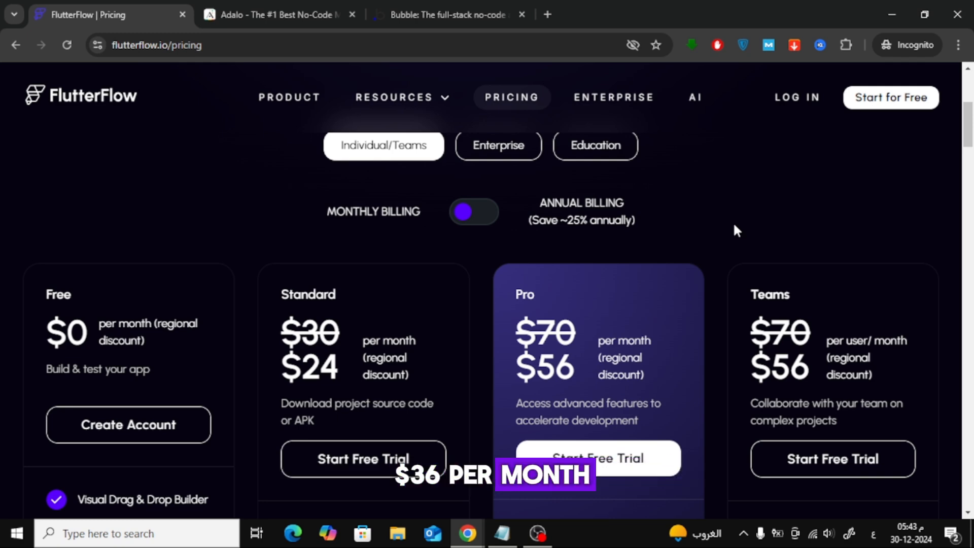
scroll("down", 3)
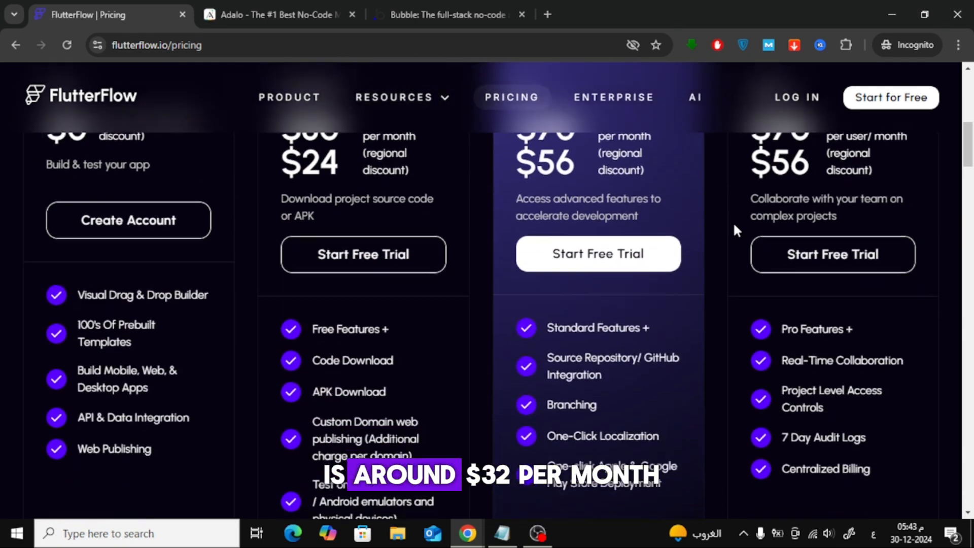
scroll("up", 3)
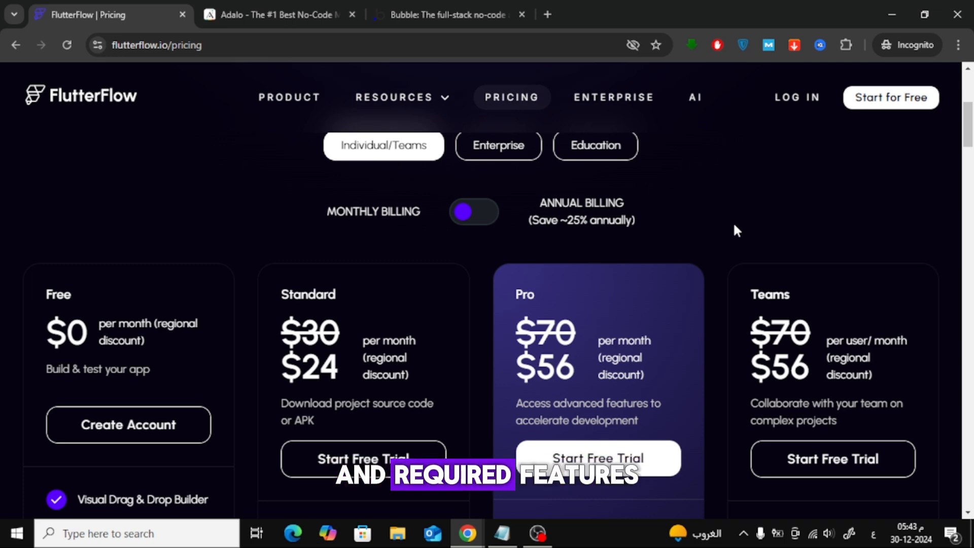
- Scroll Bubble's homepage past security and hosting to the company showcases, then return to FlutterFlow
left_click(448, 14)
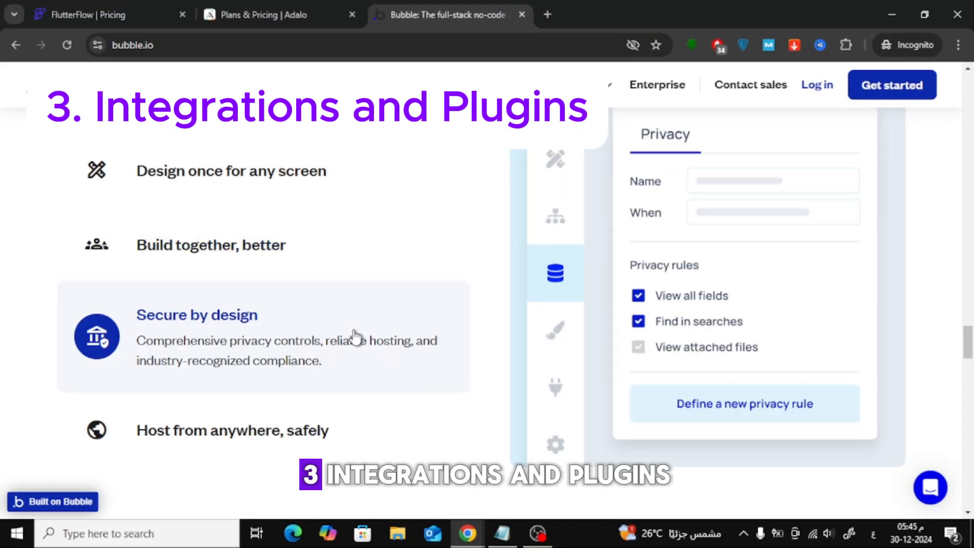
scroll("down", 3)
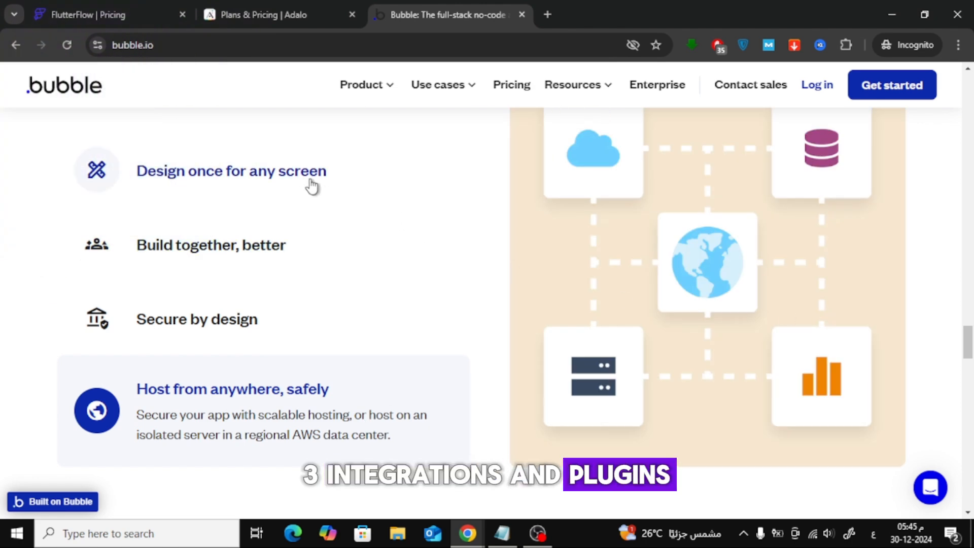
scroll("down", 3)
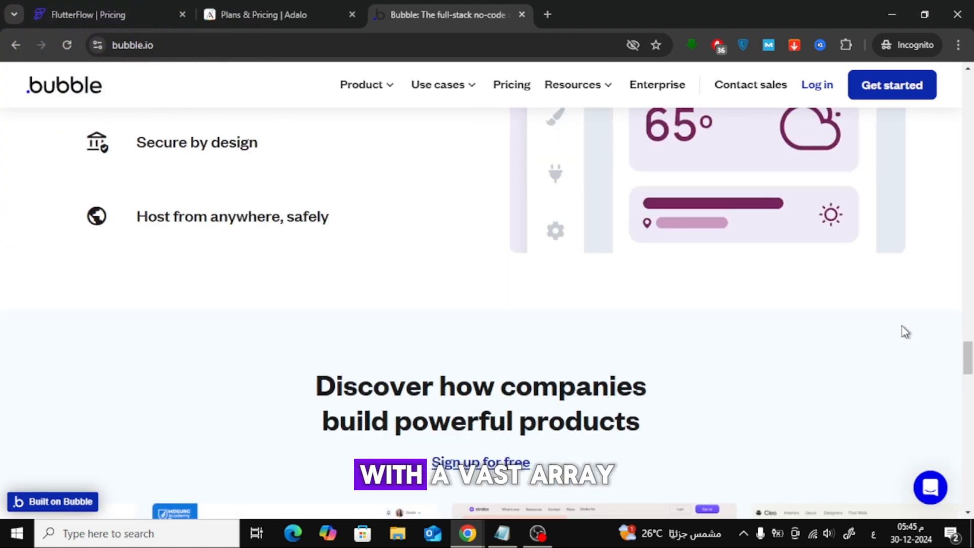
scroll("down", 3)
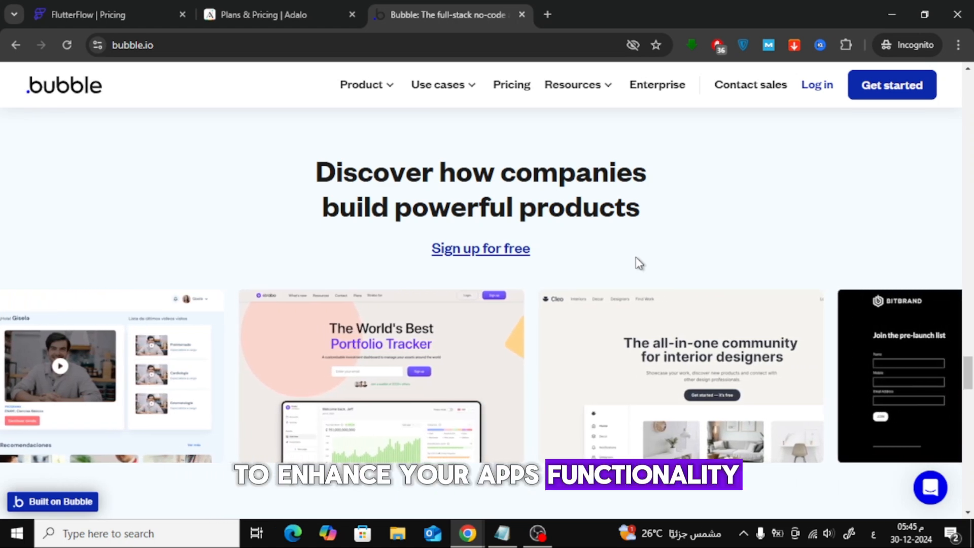
left_click(93, 15)
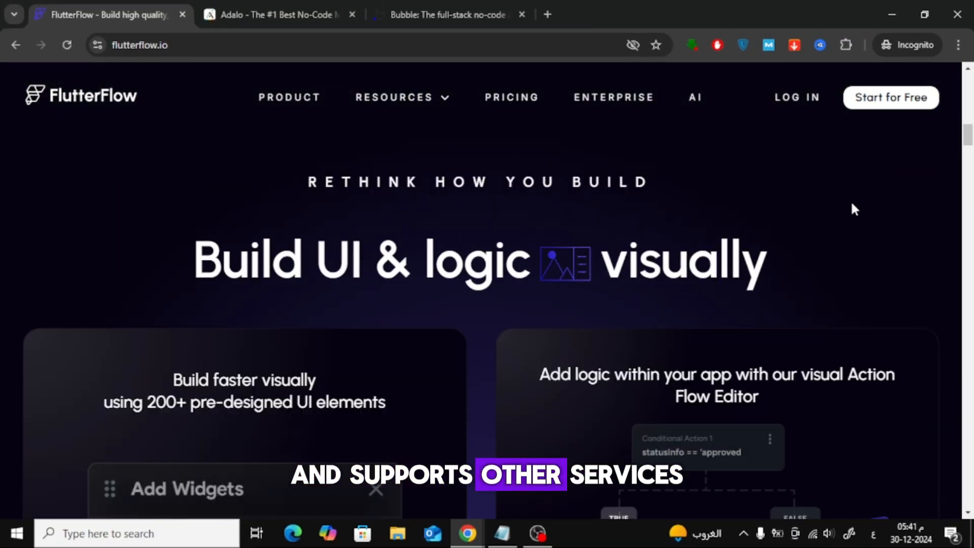
- Browse FlutterFlow's 'Build UI & logic visually' section with Add Widgets and Action Flow Editor demos
scroll("down", 3)
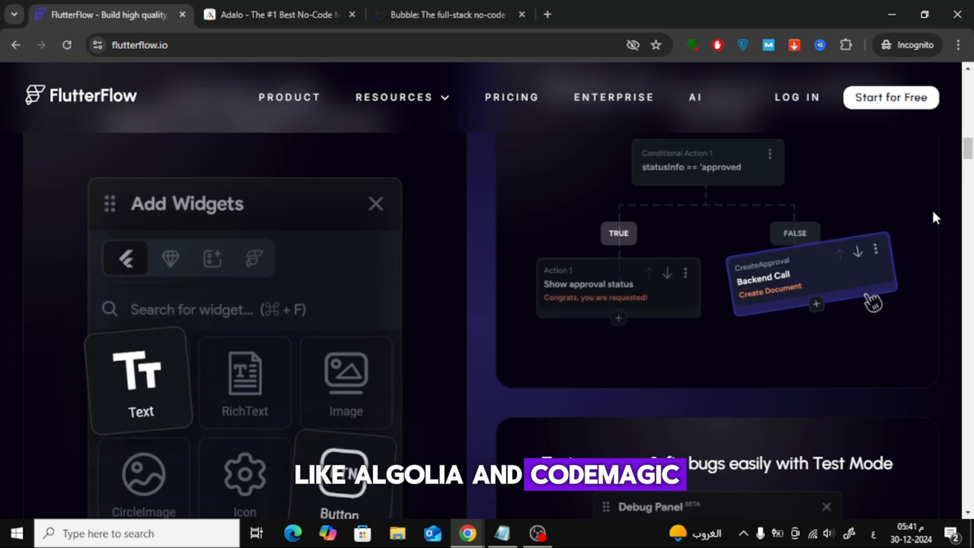
scroll("up", 3)
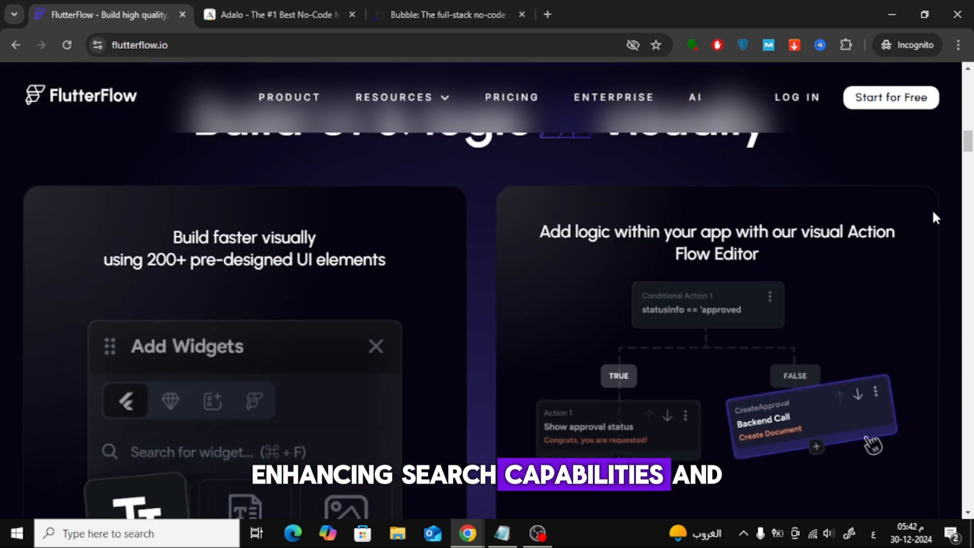
scroll("down", 3)
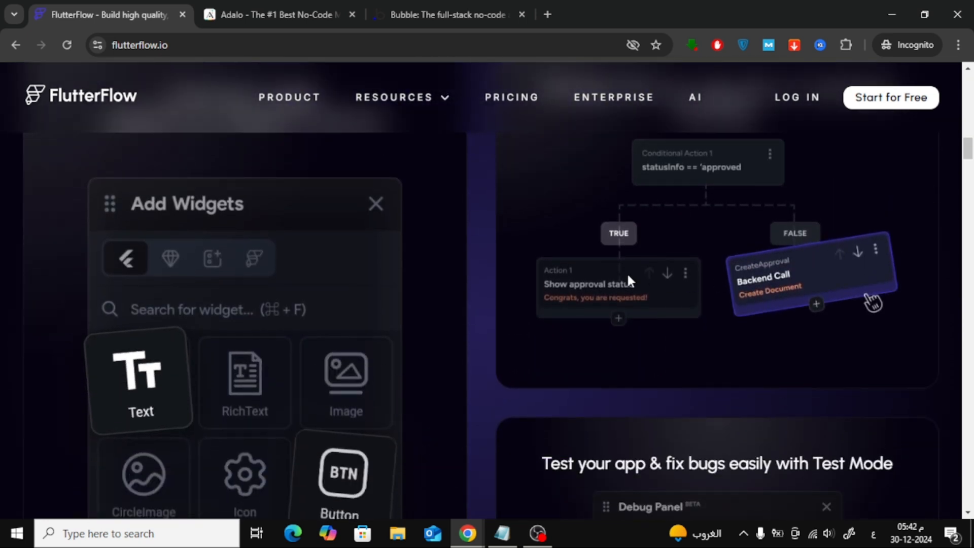
- Scroll Adalo's feature cards: Stripe and IAPHUB payments, Zapier, Xano and web publishing control
left_click(280, 14)
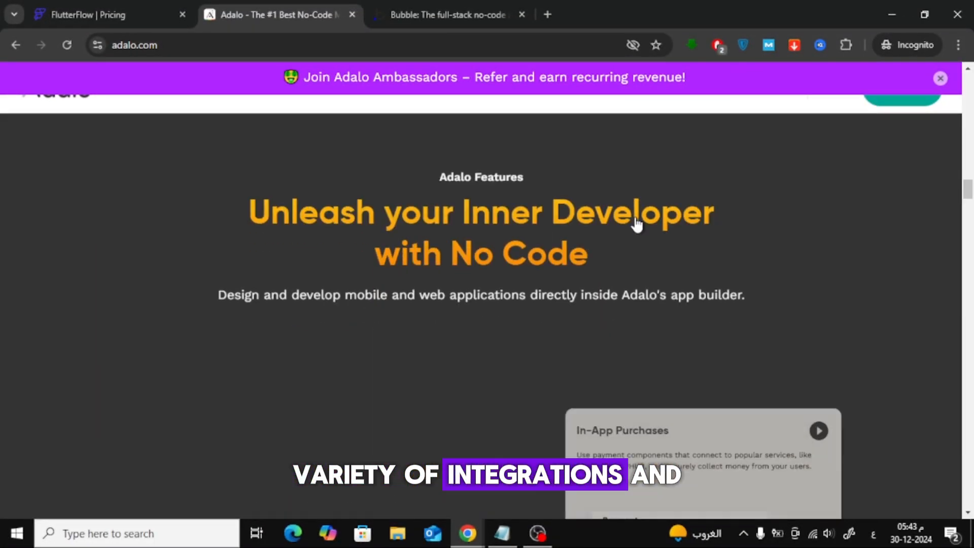
scroll("down", 3)
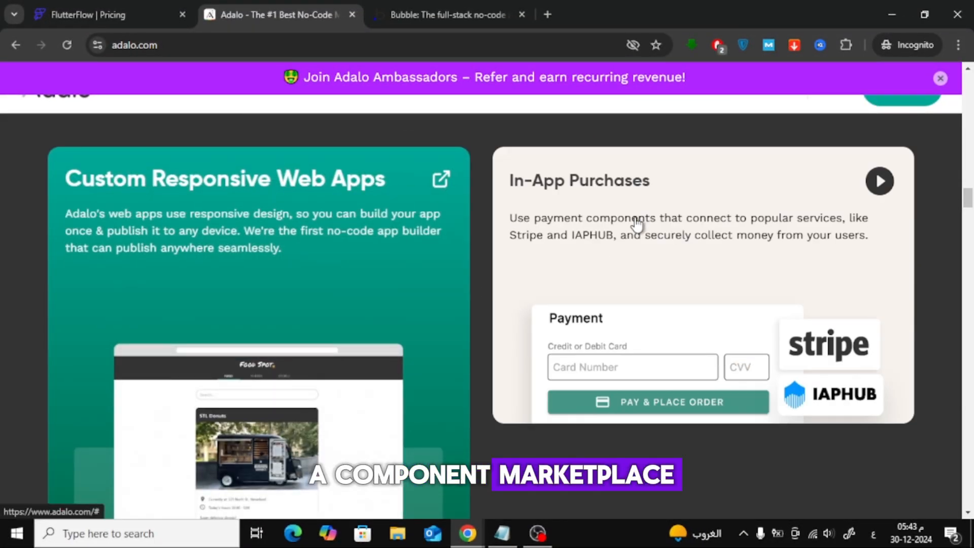
scroll("down", 3)
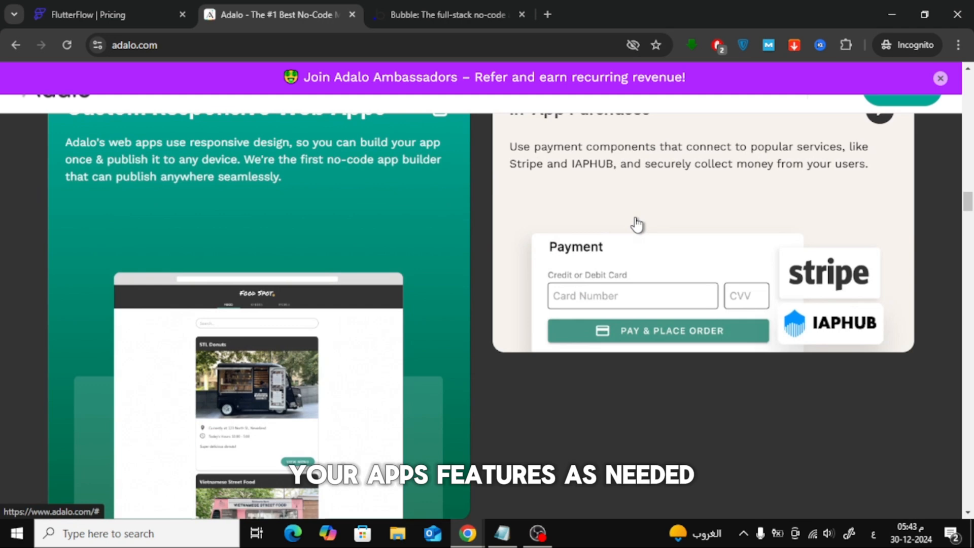
scroll("down", 3)
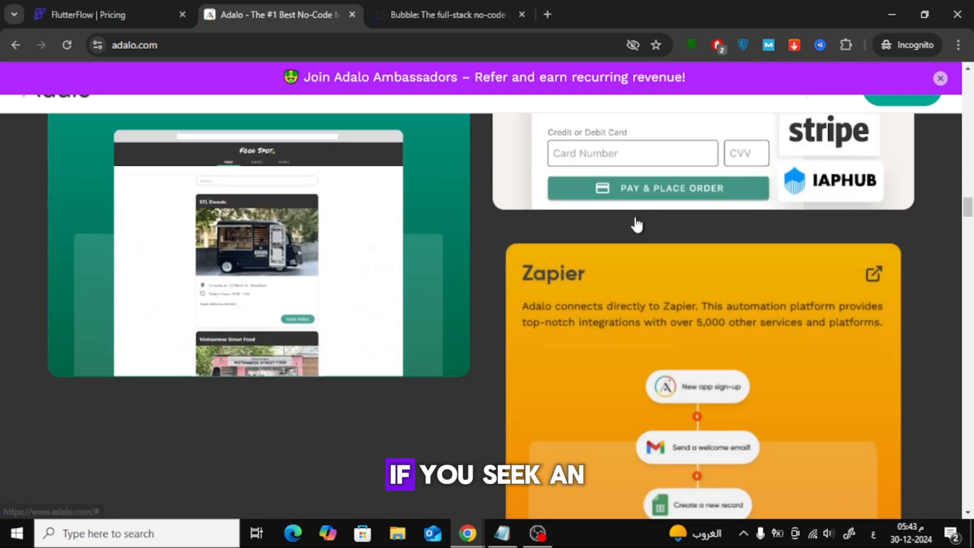
scroll("down", 3)
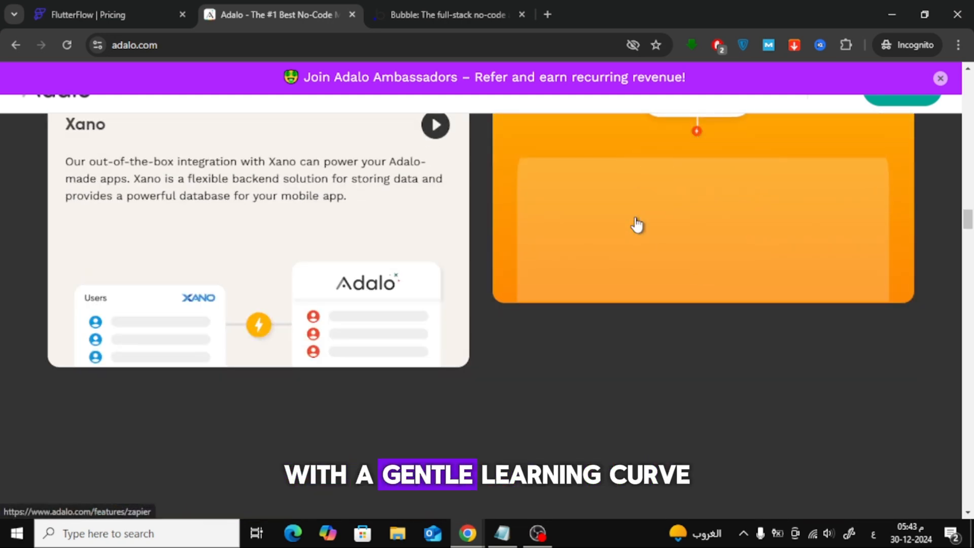
scroll("down", 3)
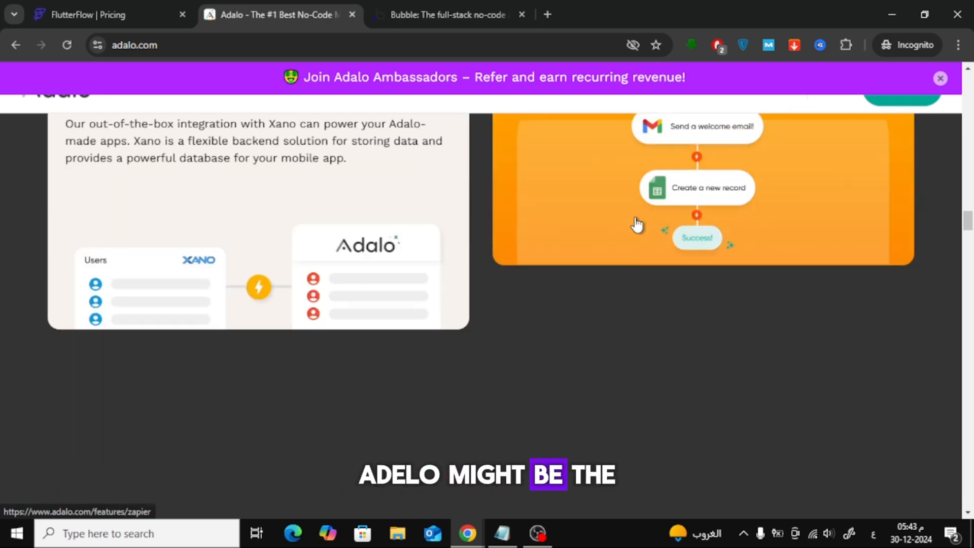
scroll("down", 3)
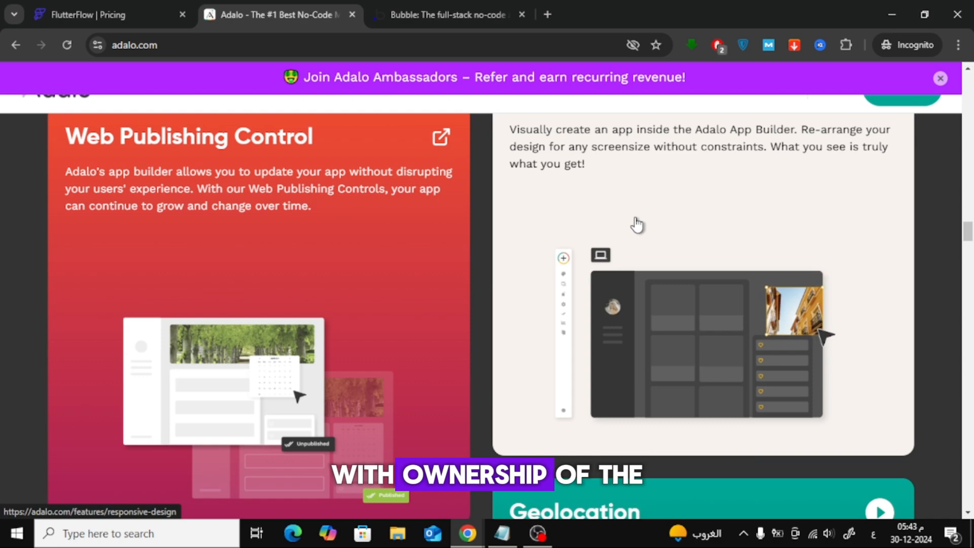
scroll("down", 3)
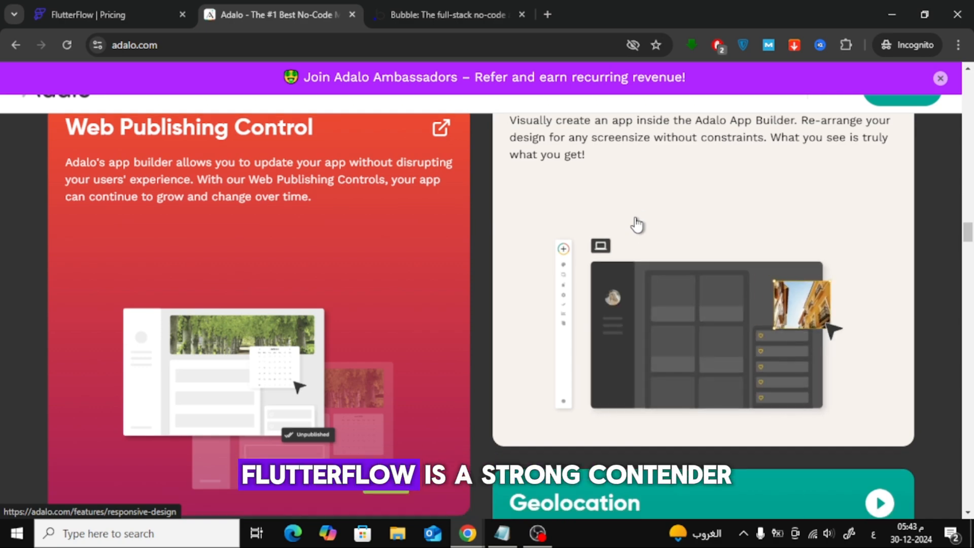
- Glance further down FlutterFlow's homepage, then bring up Bubble's join-us banner
left_click(93, 14)
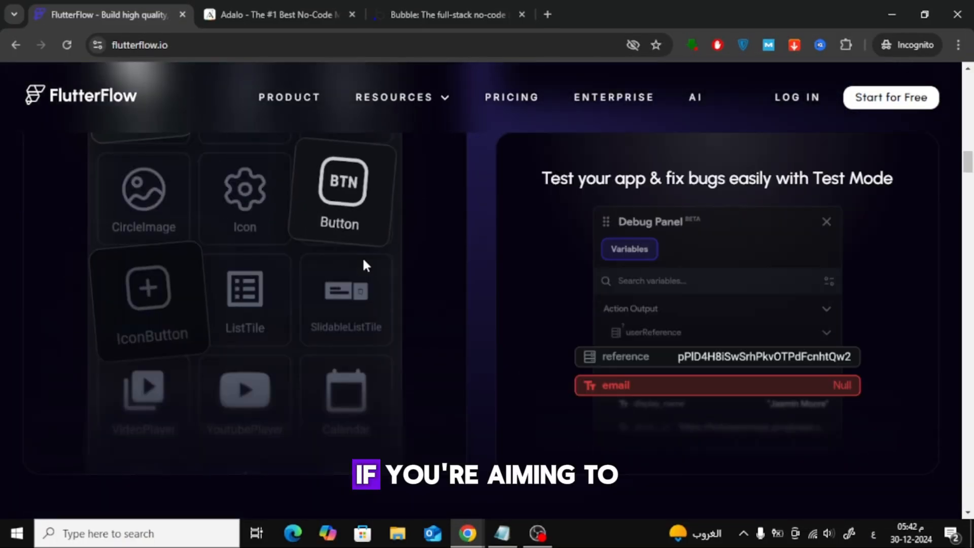
scroll("down", 3)
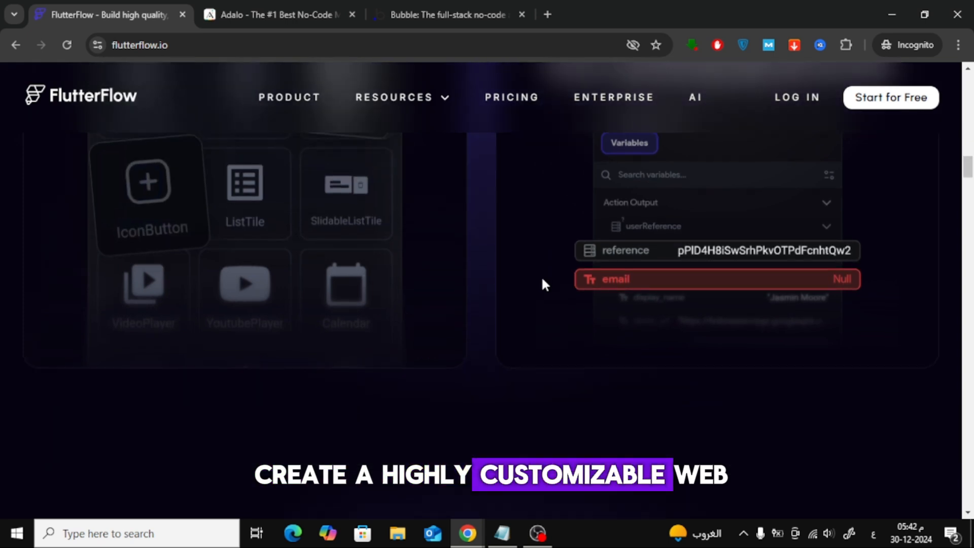
left_click(447, 14)
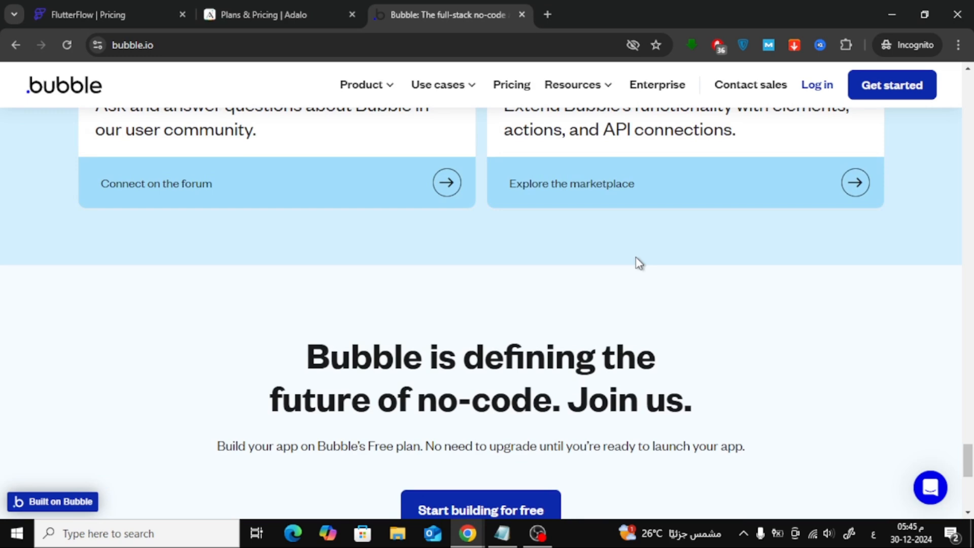
- Scroll Bubble's homepage through the footer and resources, ending back at the full-stack no-code hero
scroll("down", 3)
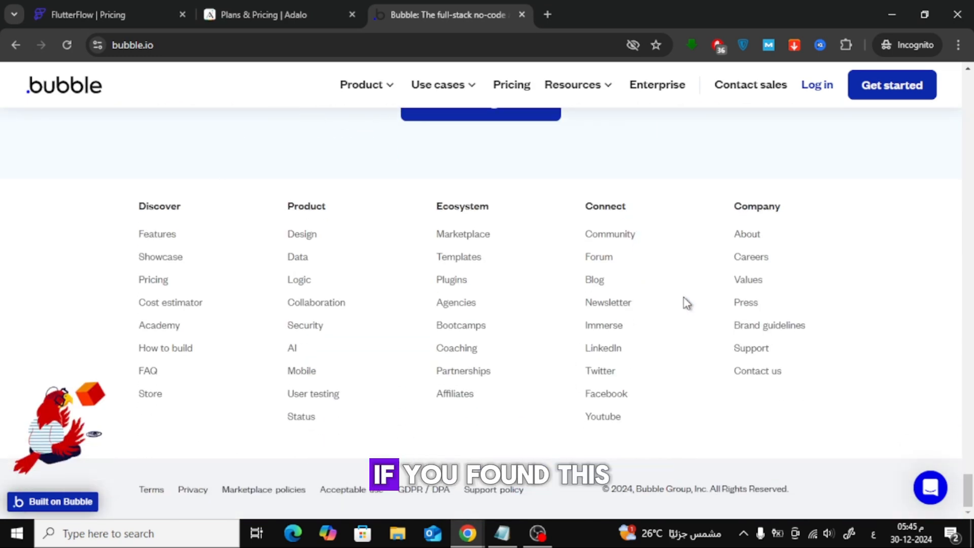
scroll("up", 3)
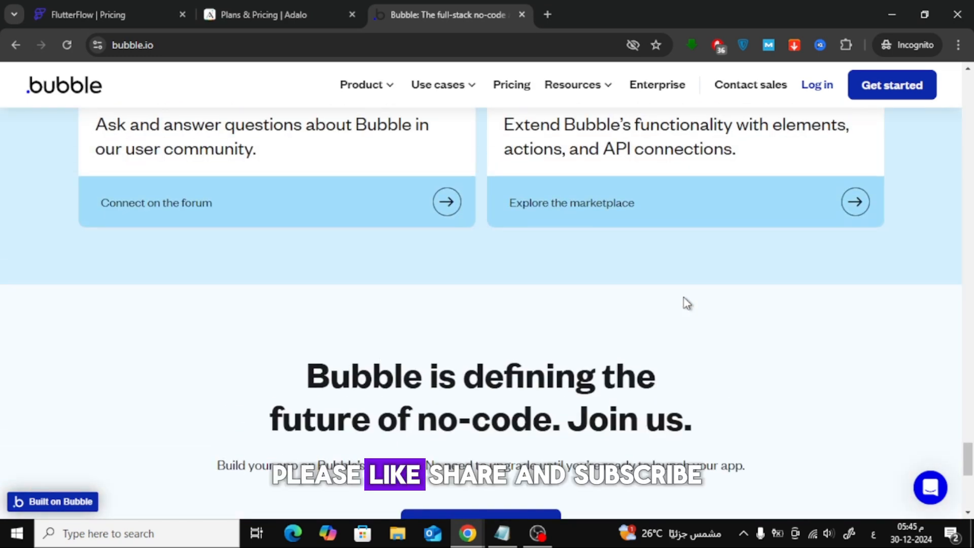
scroll("down", 3)
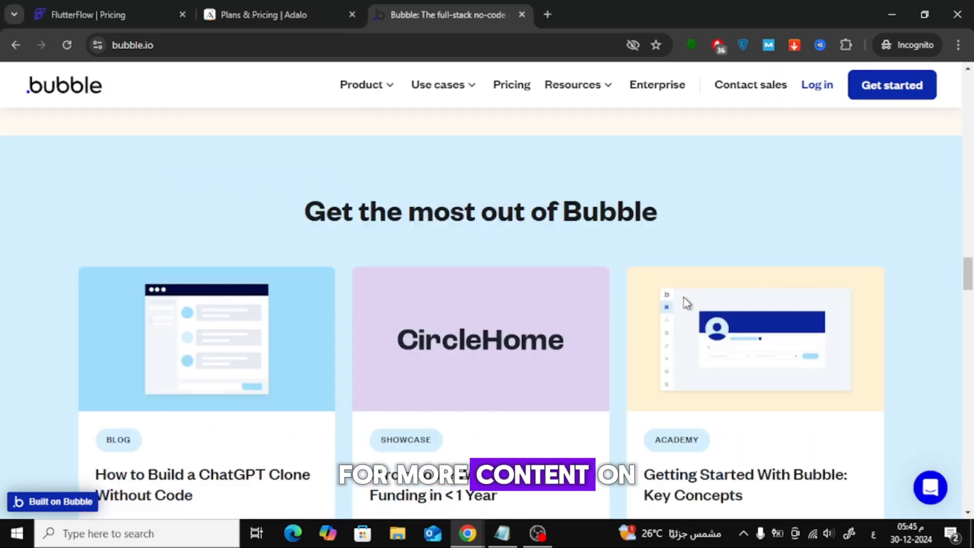
scroll("up", 3)
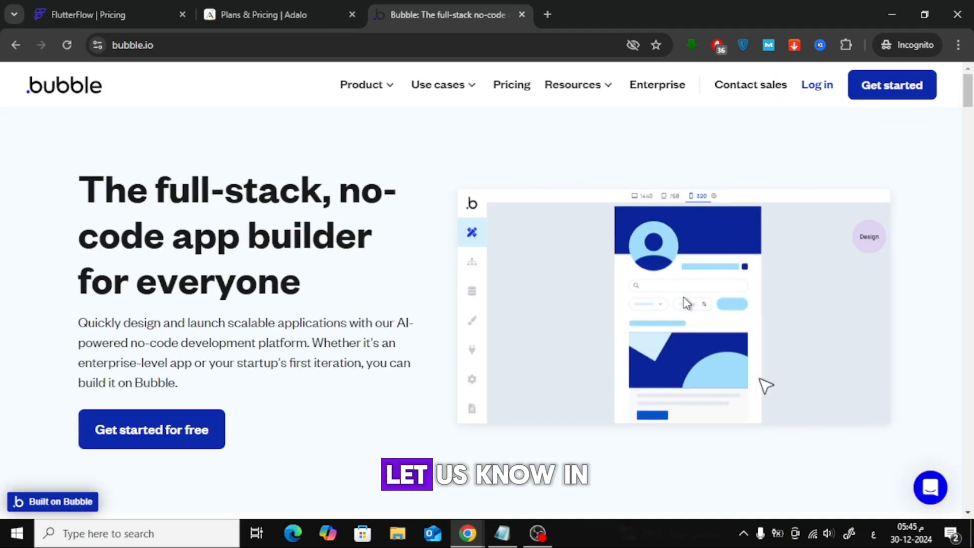